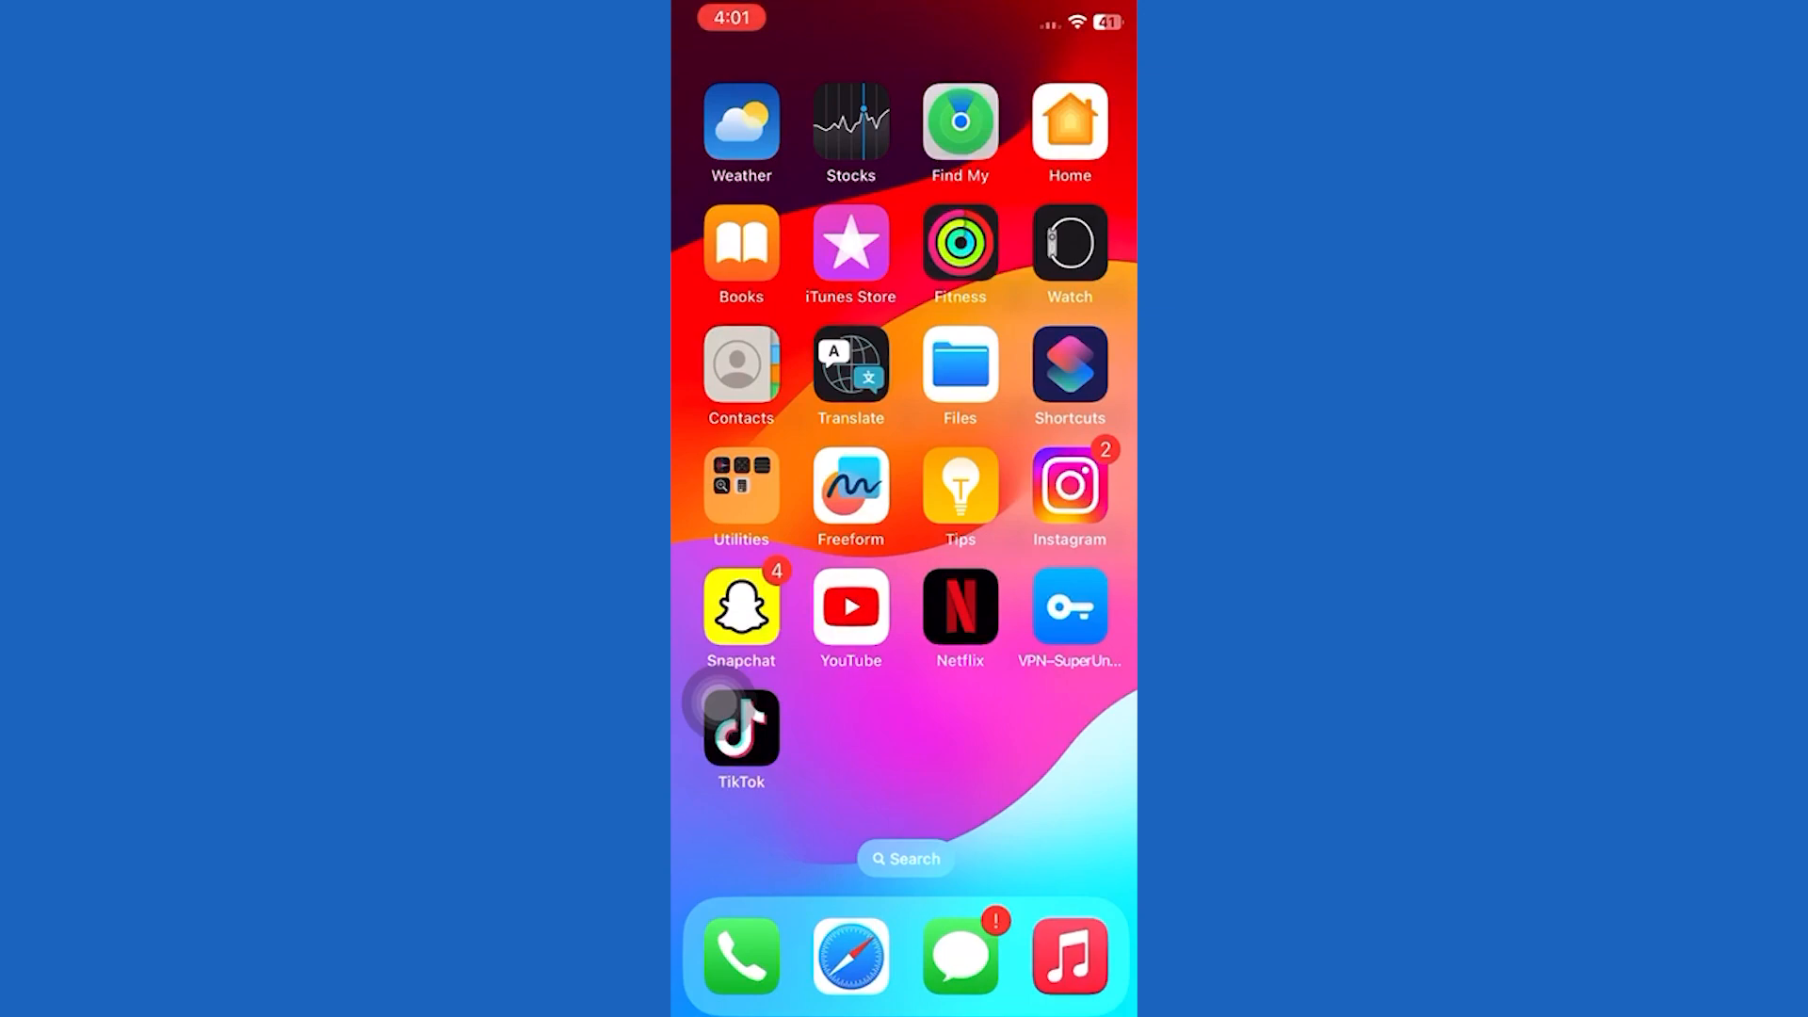
- Swipe past the last home screen page to reach the App Library
{"action": "scroll", "scroll_direction": "left", "scroll_amount": 3}
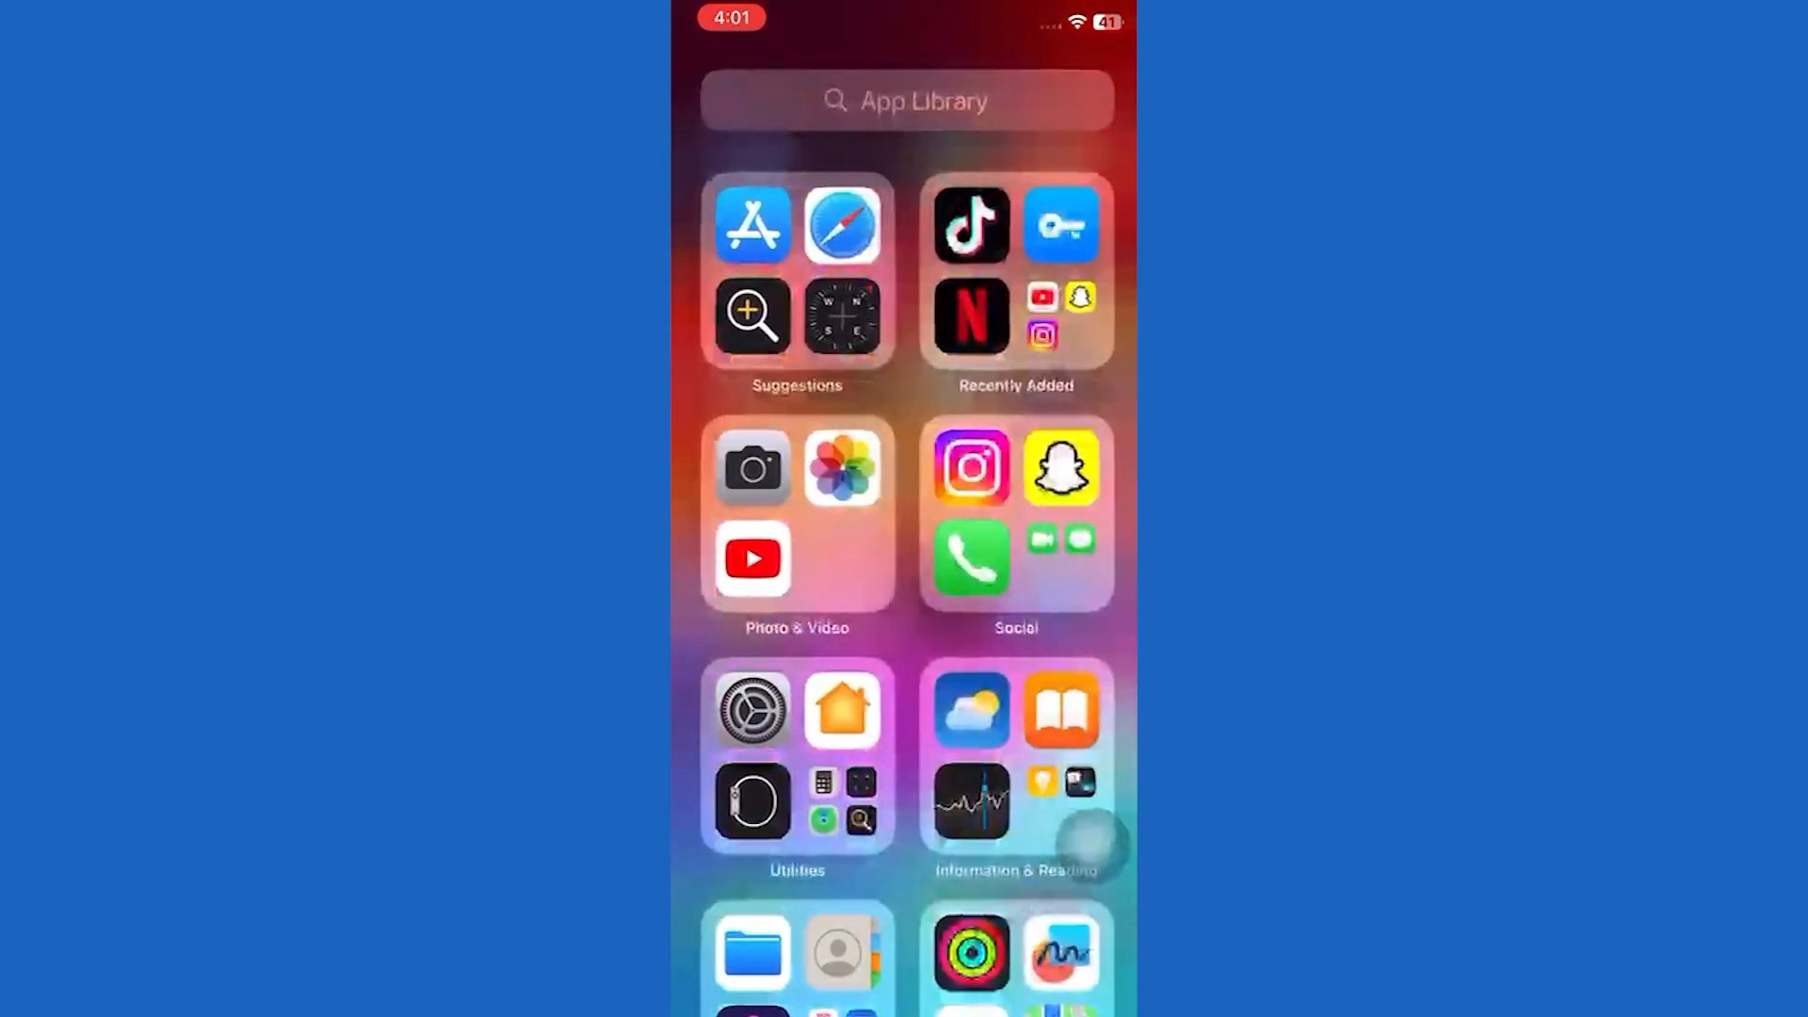
- Launch Shortcuts from the App Library to its All Shortcuts list
{"action": "scroll", "scroll_direction": "down", "scroll_amount": 3}
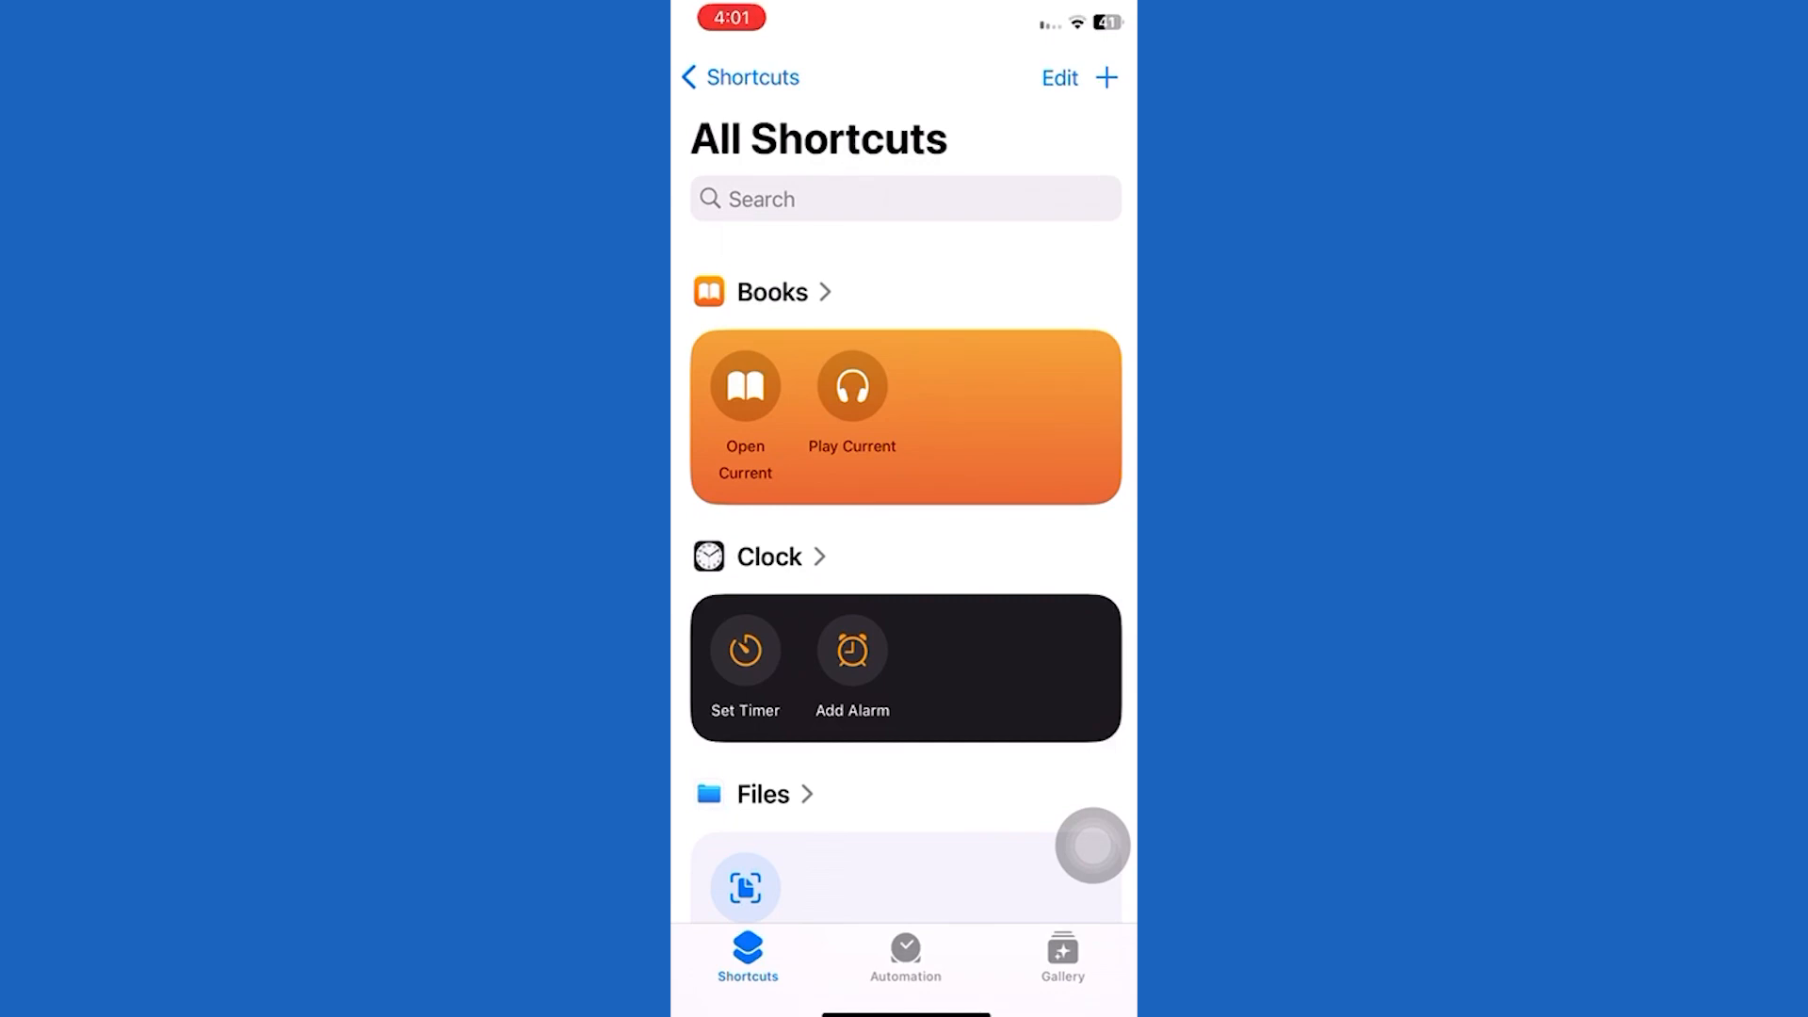
- Create a new shortcut and add the Open App action found by searching 'Open app'
{"action": "left_click", "coordinate": [1106, 77]}
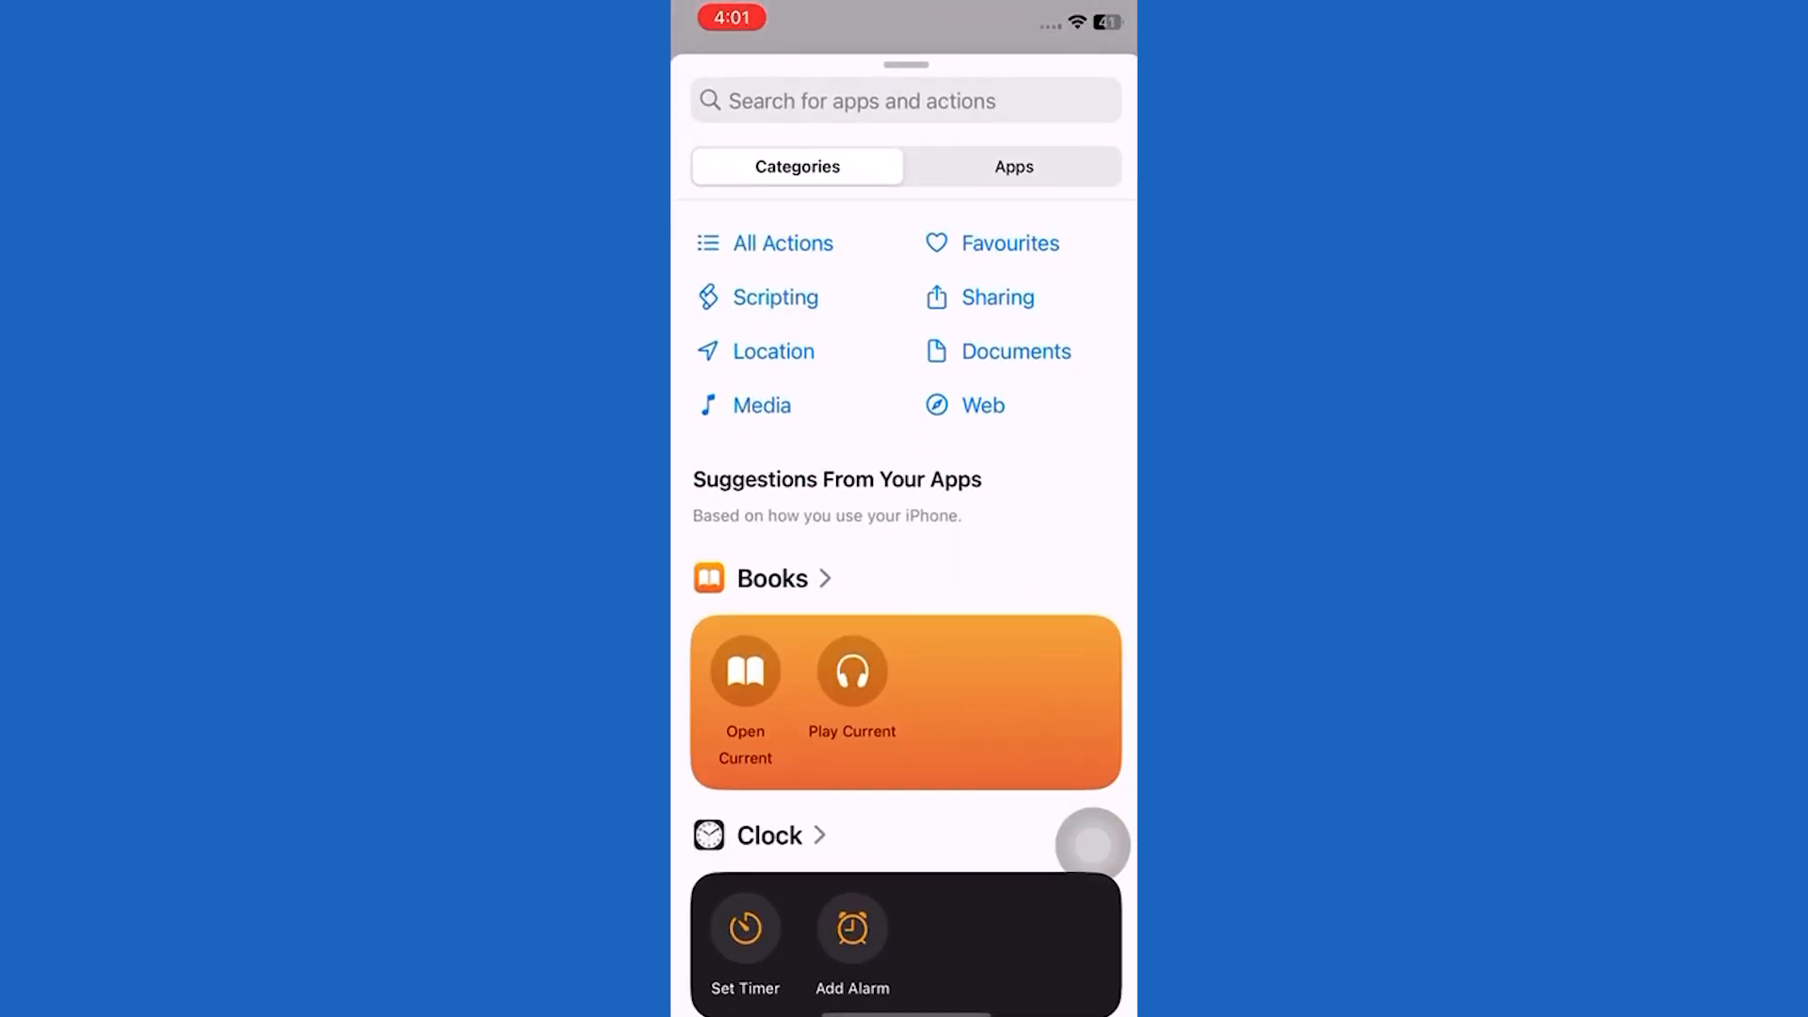
{"action": "type", "text": "Open app"}
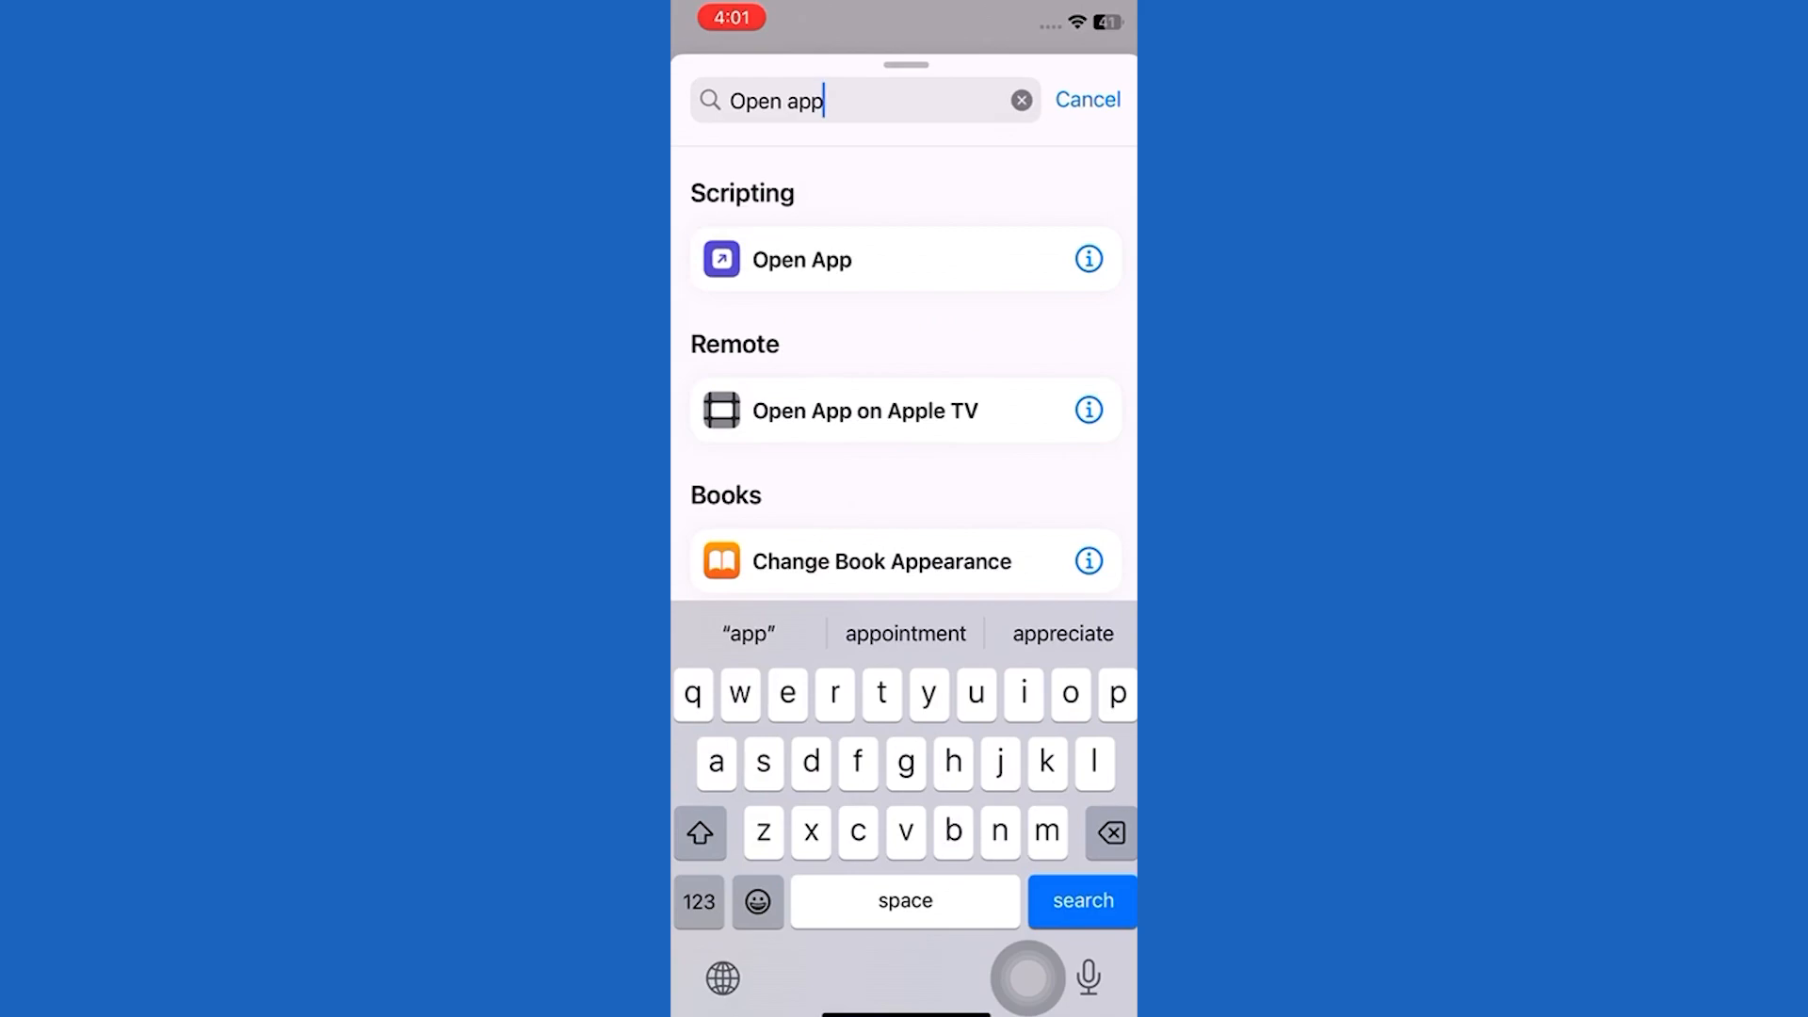
{"action": "left_click", "coordinate": [803, 260]}
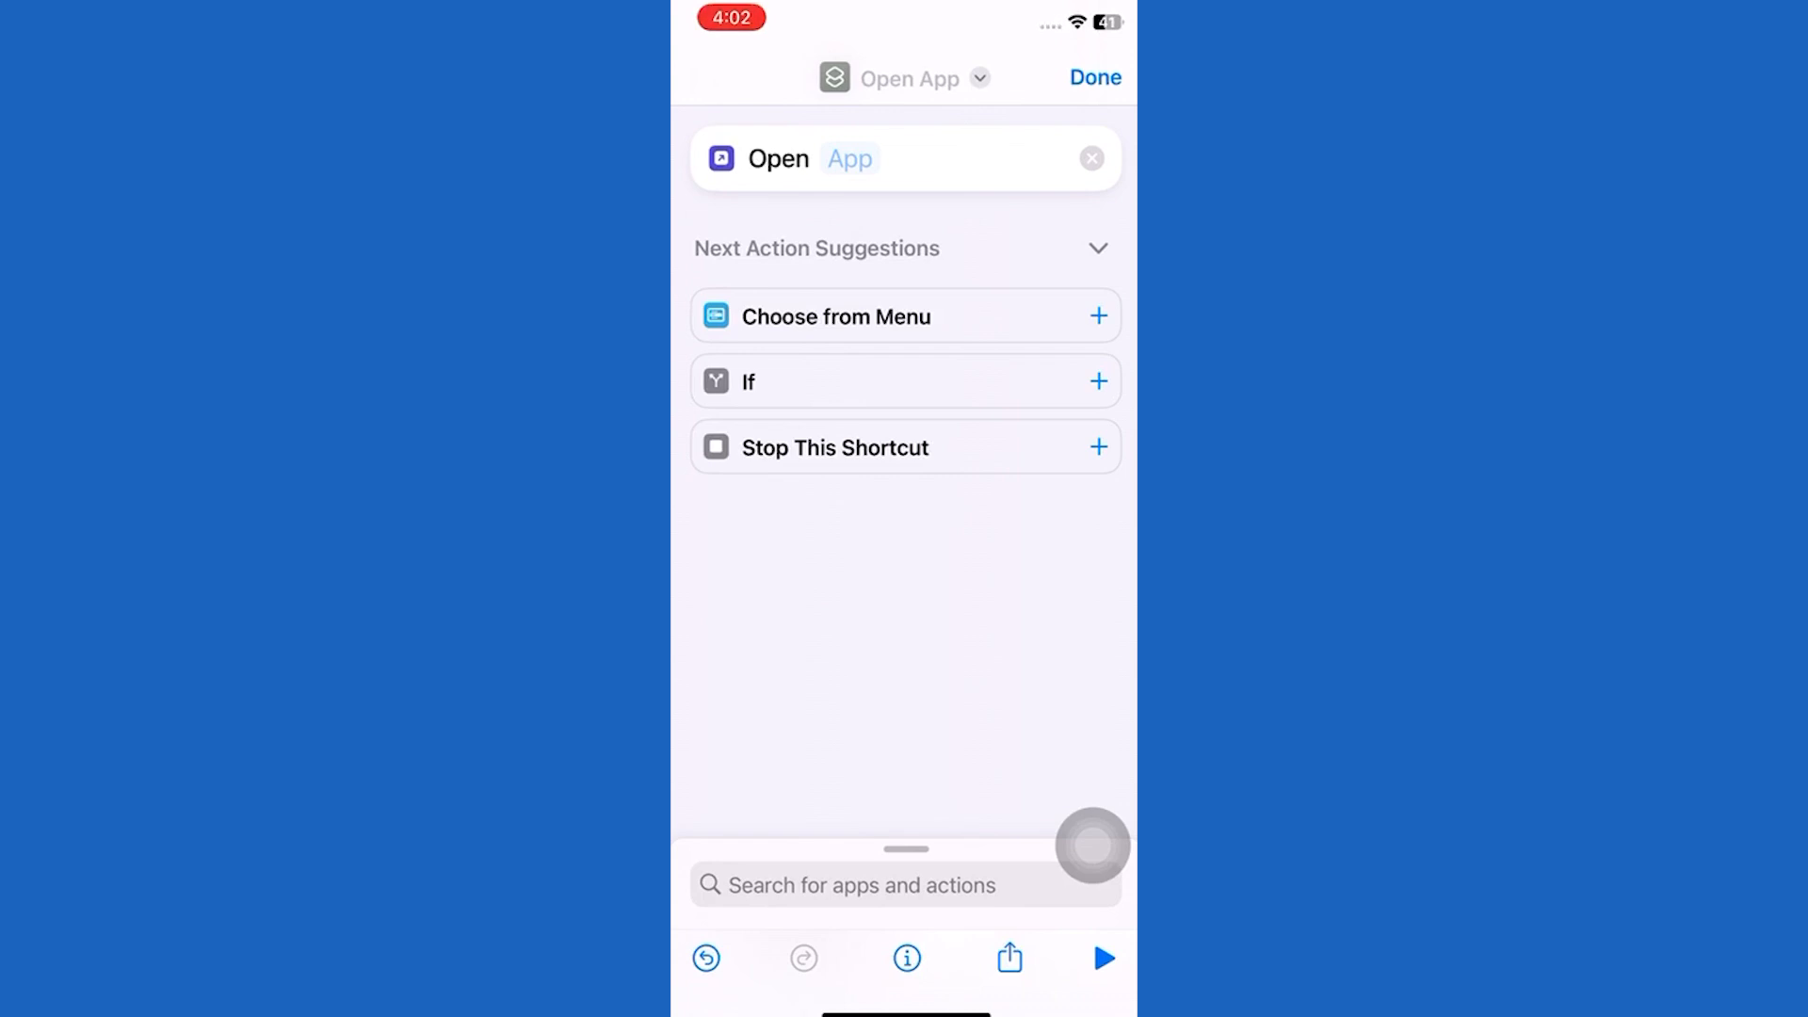
- Set the Open App action's target to Snapchat and save the shortcut
{"action": "left_click", "coordinate": [849, 158]}
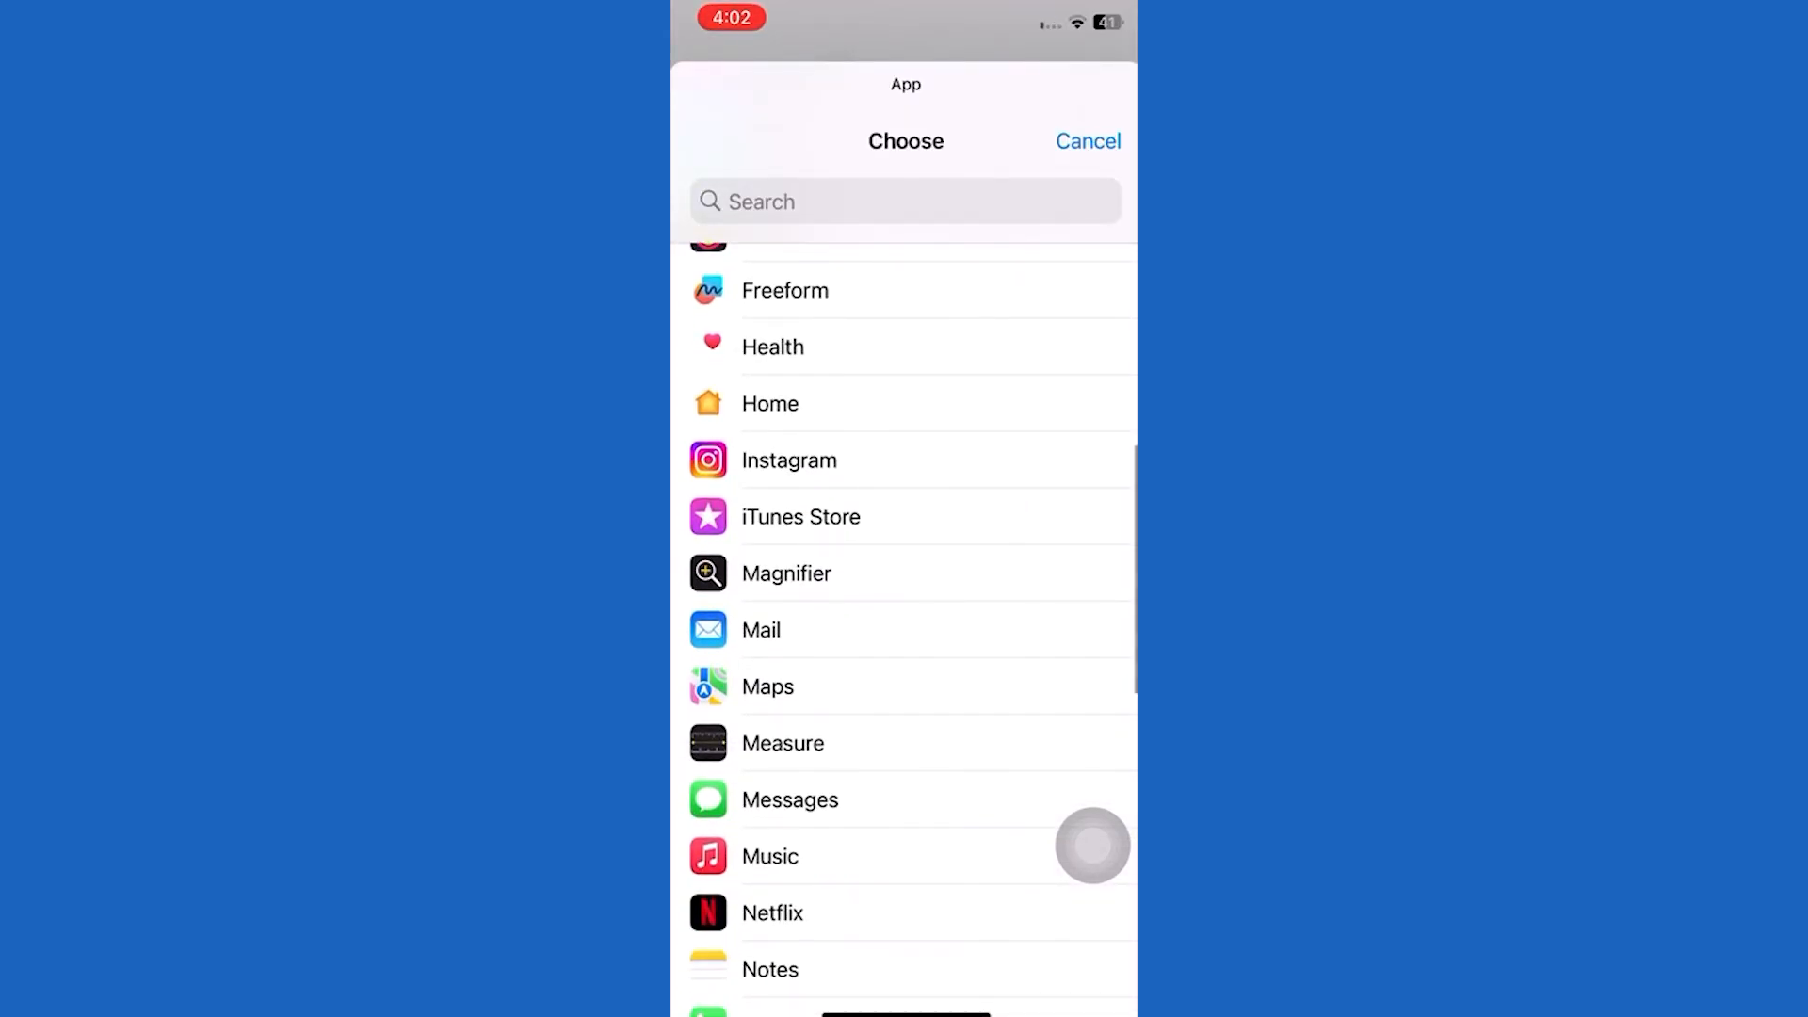
{"action": "scroll", "scroll_direction": "down", "scroll_amount": 3}
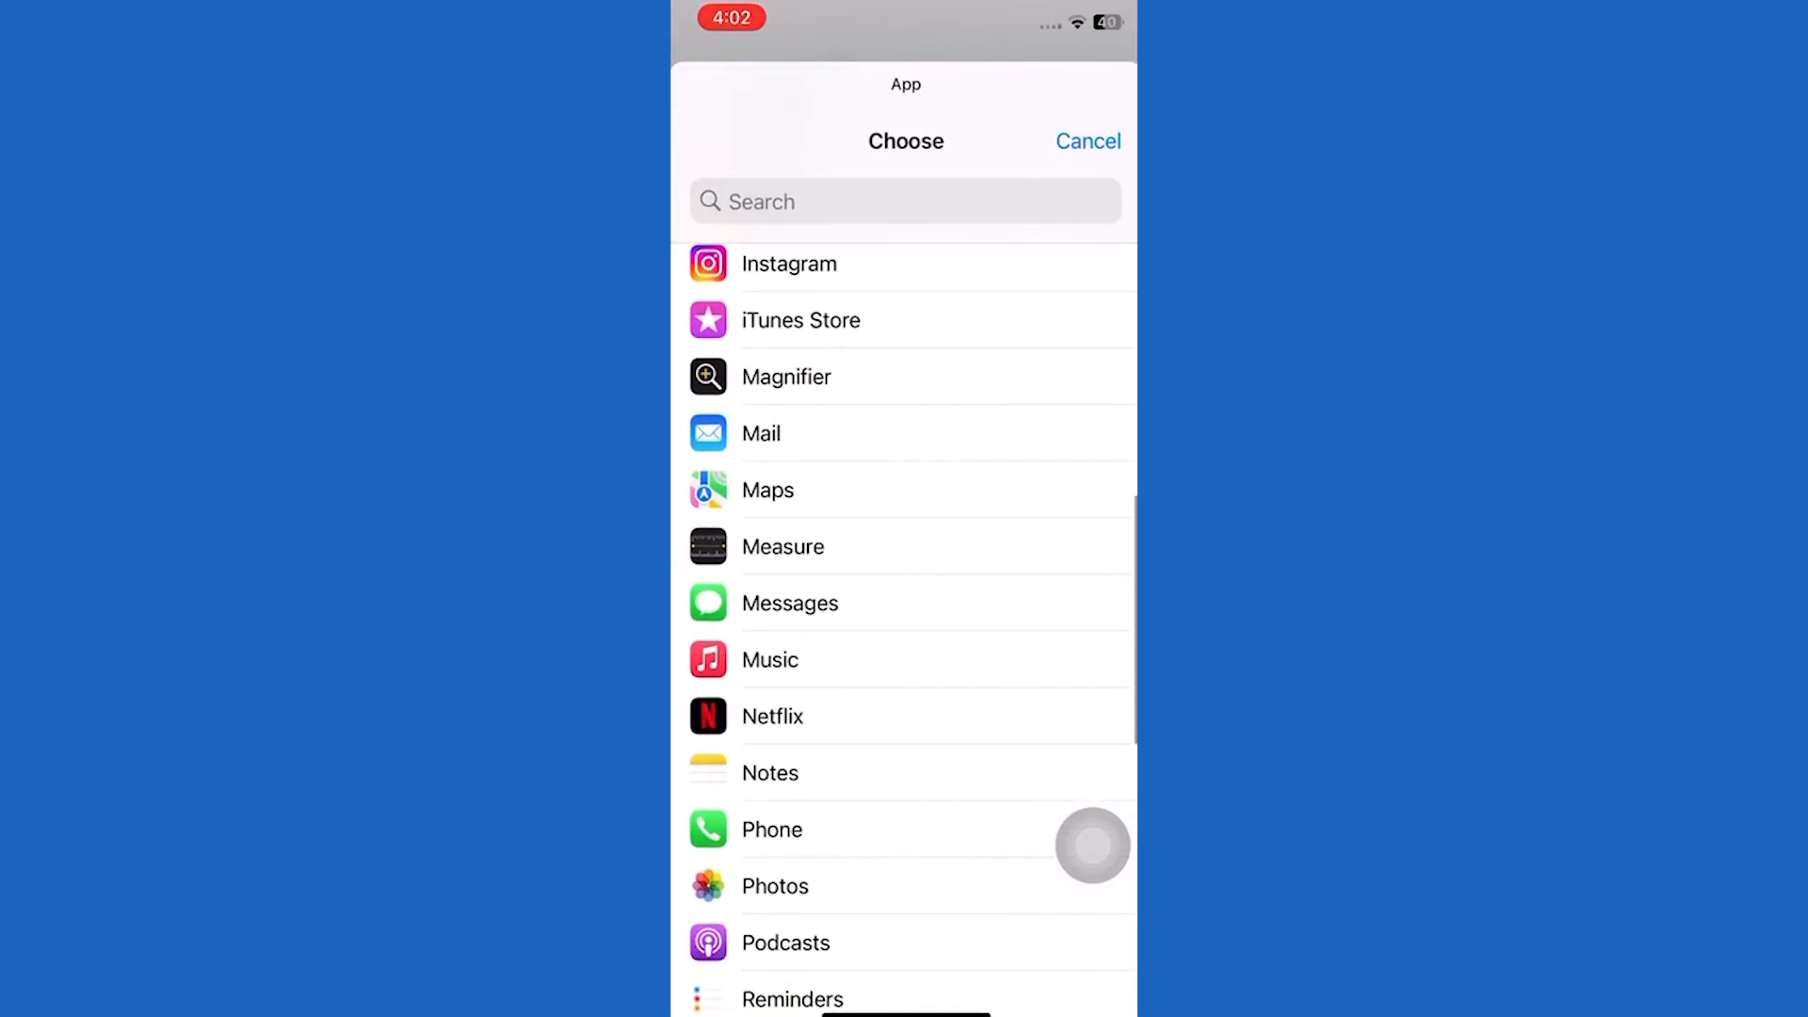
{"action": "scroll", "scroll_direction": "down", "scroll_amount": 3}
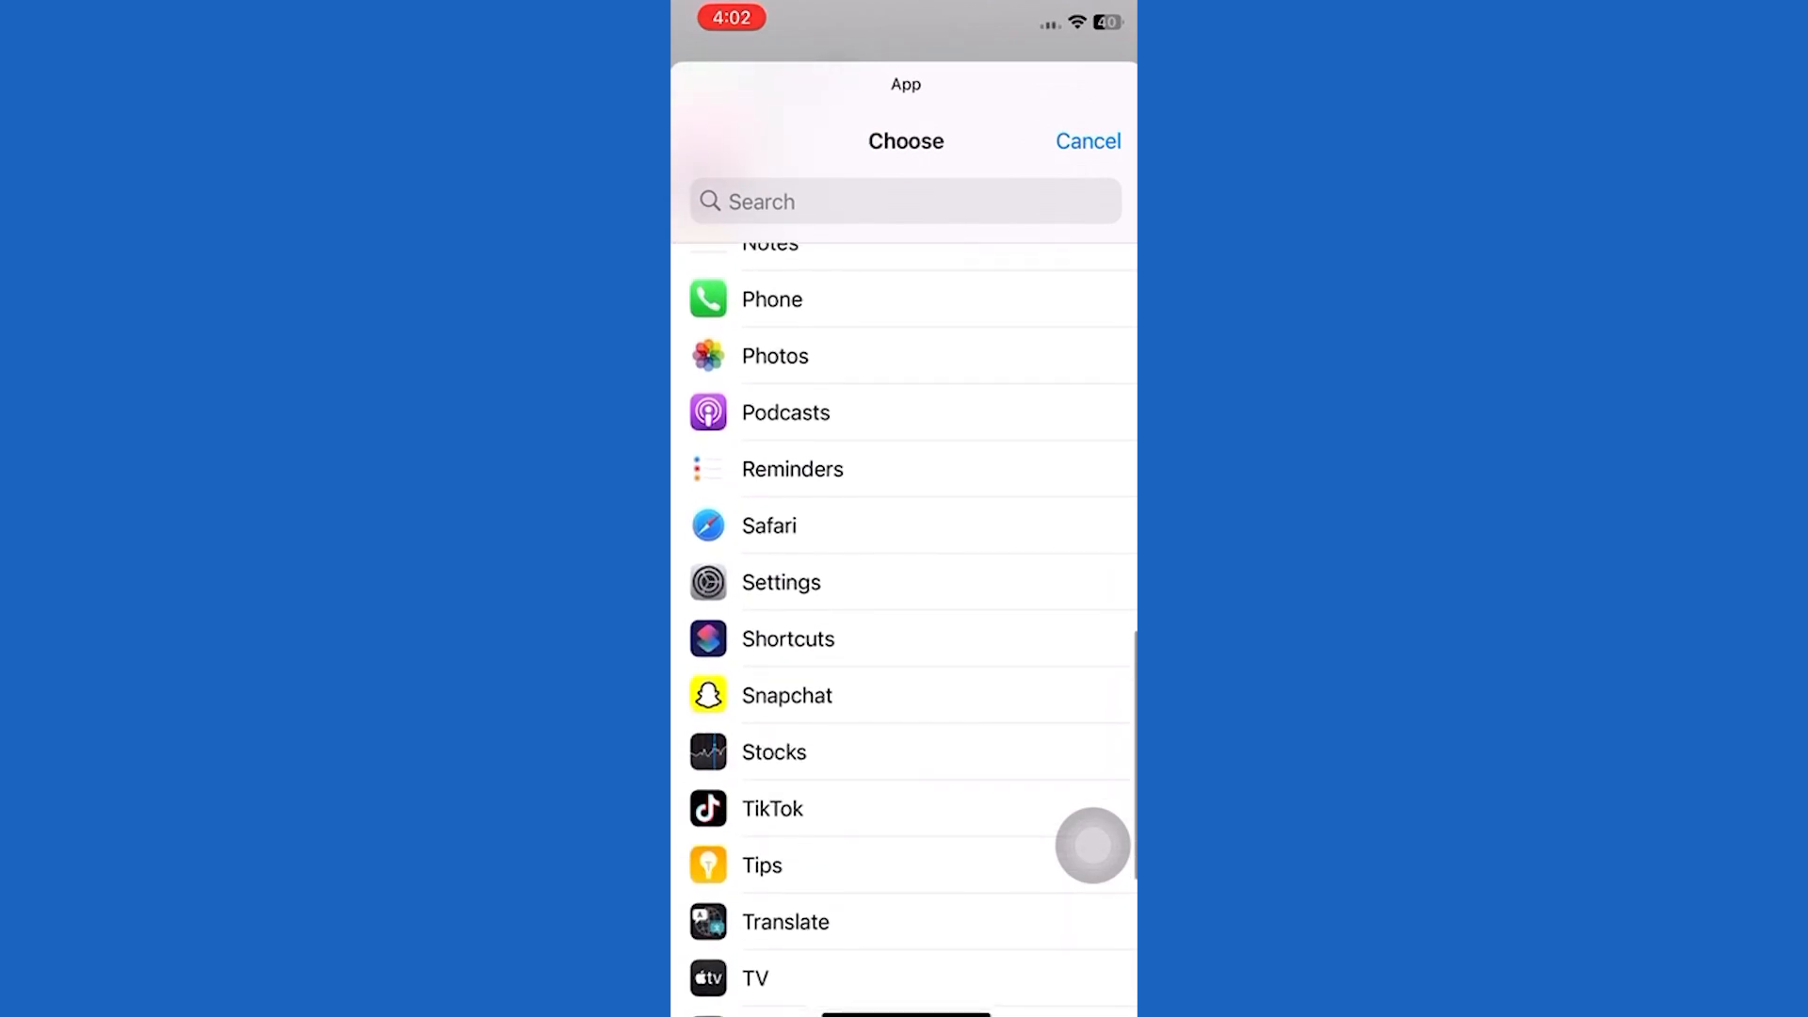
{"action": "left_click", "coordinate": [787, 695]}
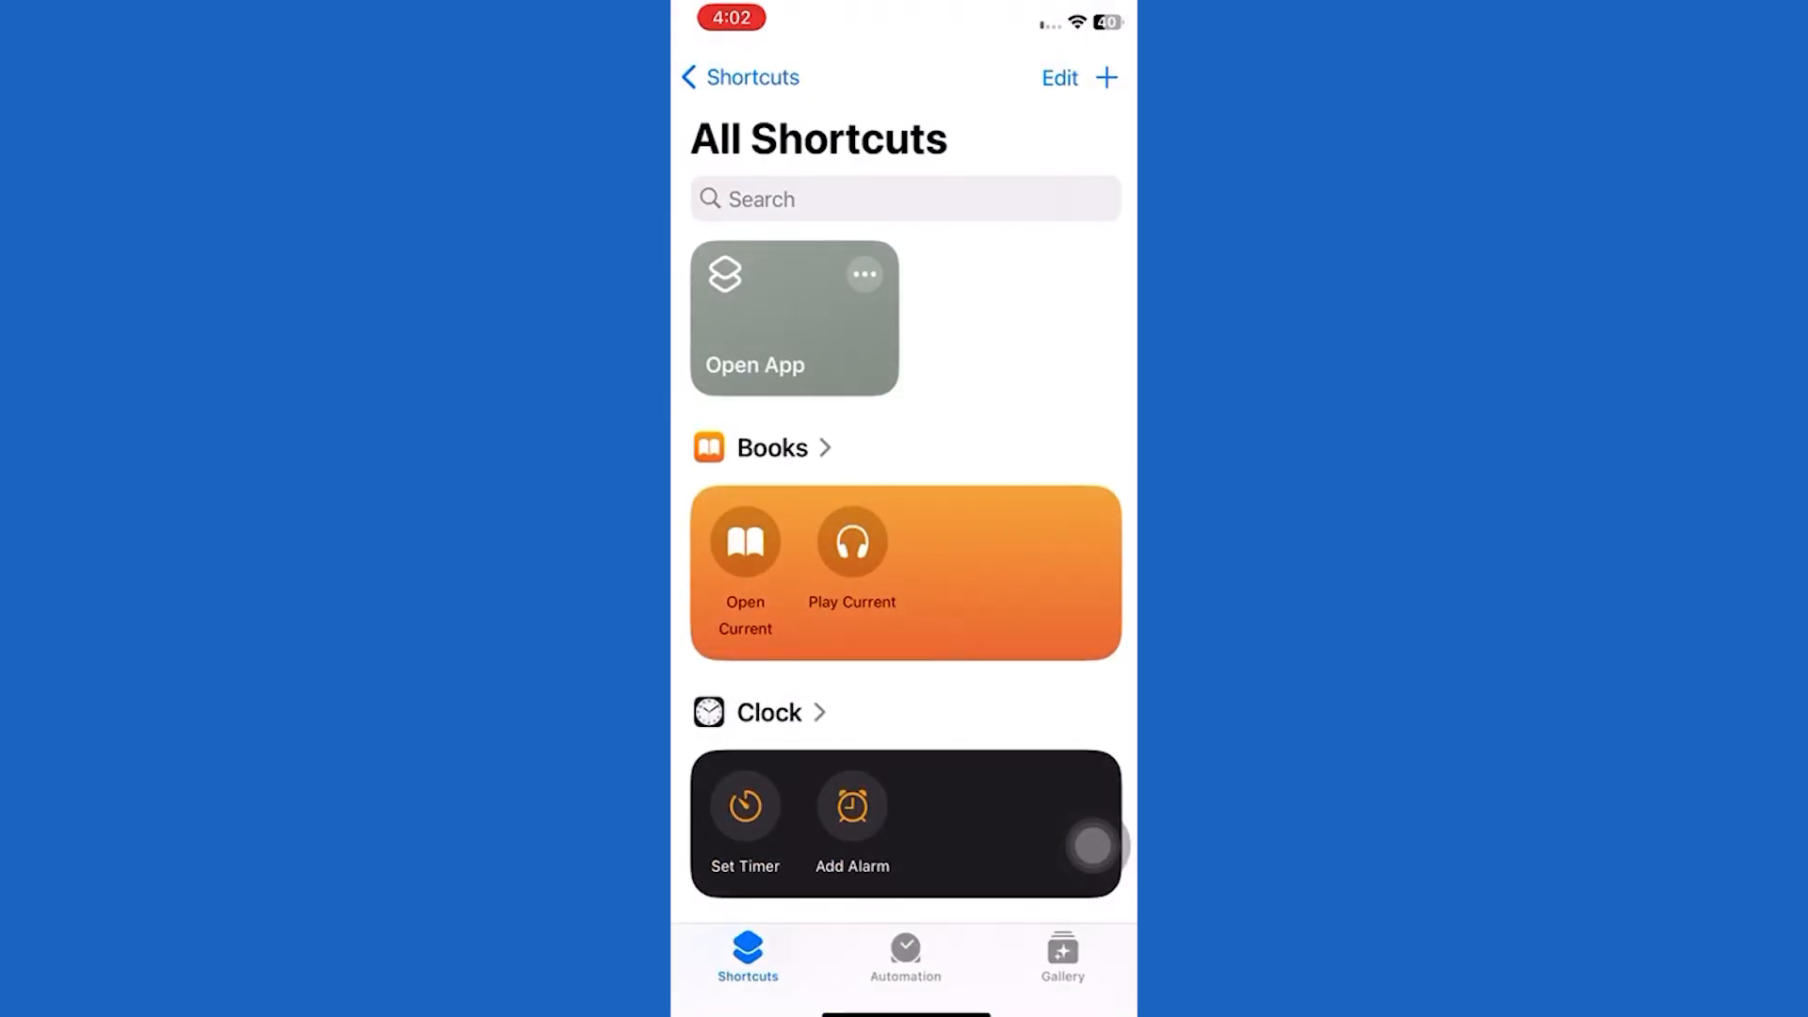
- Reopen the Open App shortcut tile for editing
{"action": "left_click", "coordinate": [793, 316]}
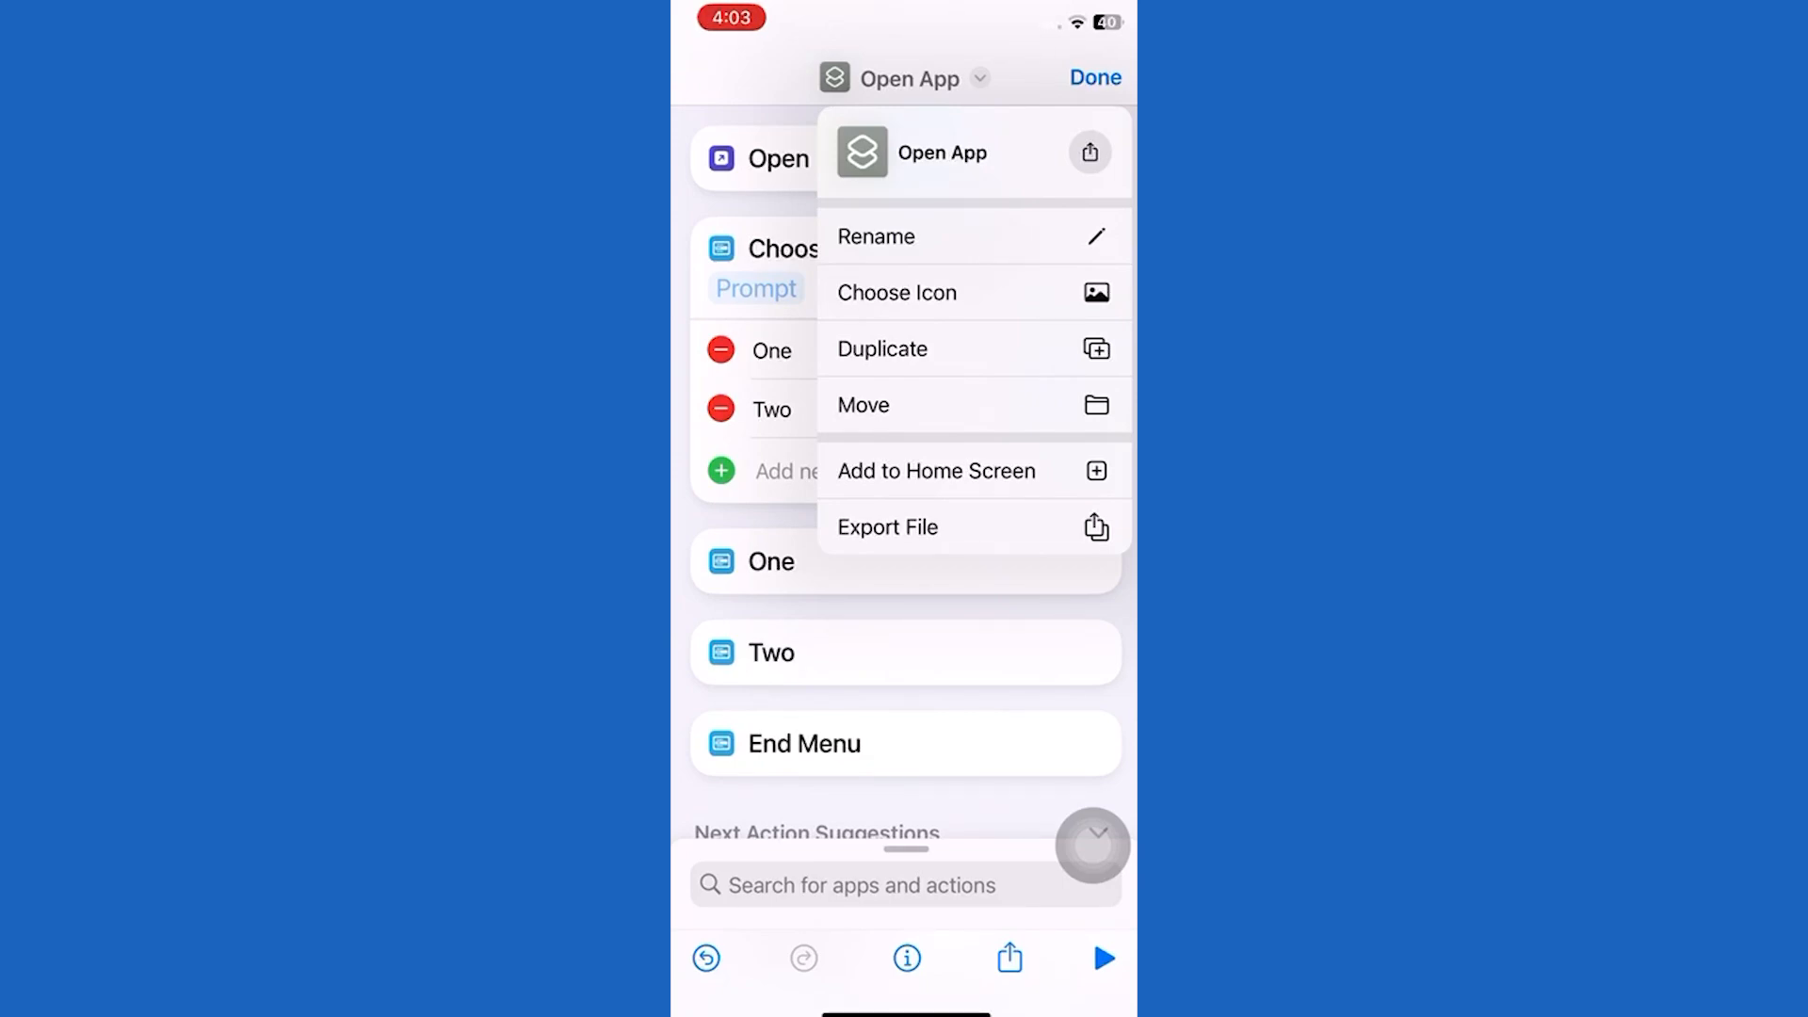
- Give the shortcut a purple icon with the iPhone glyph from Devices
{"action": "left_click", "coordinate": [896, 292]}
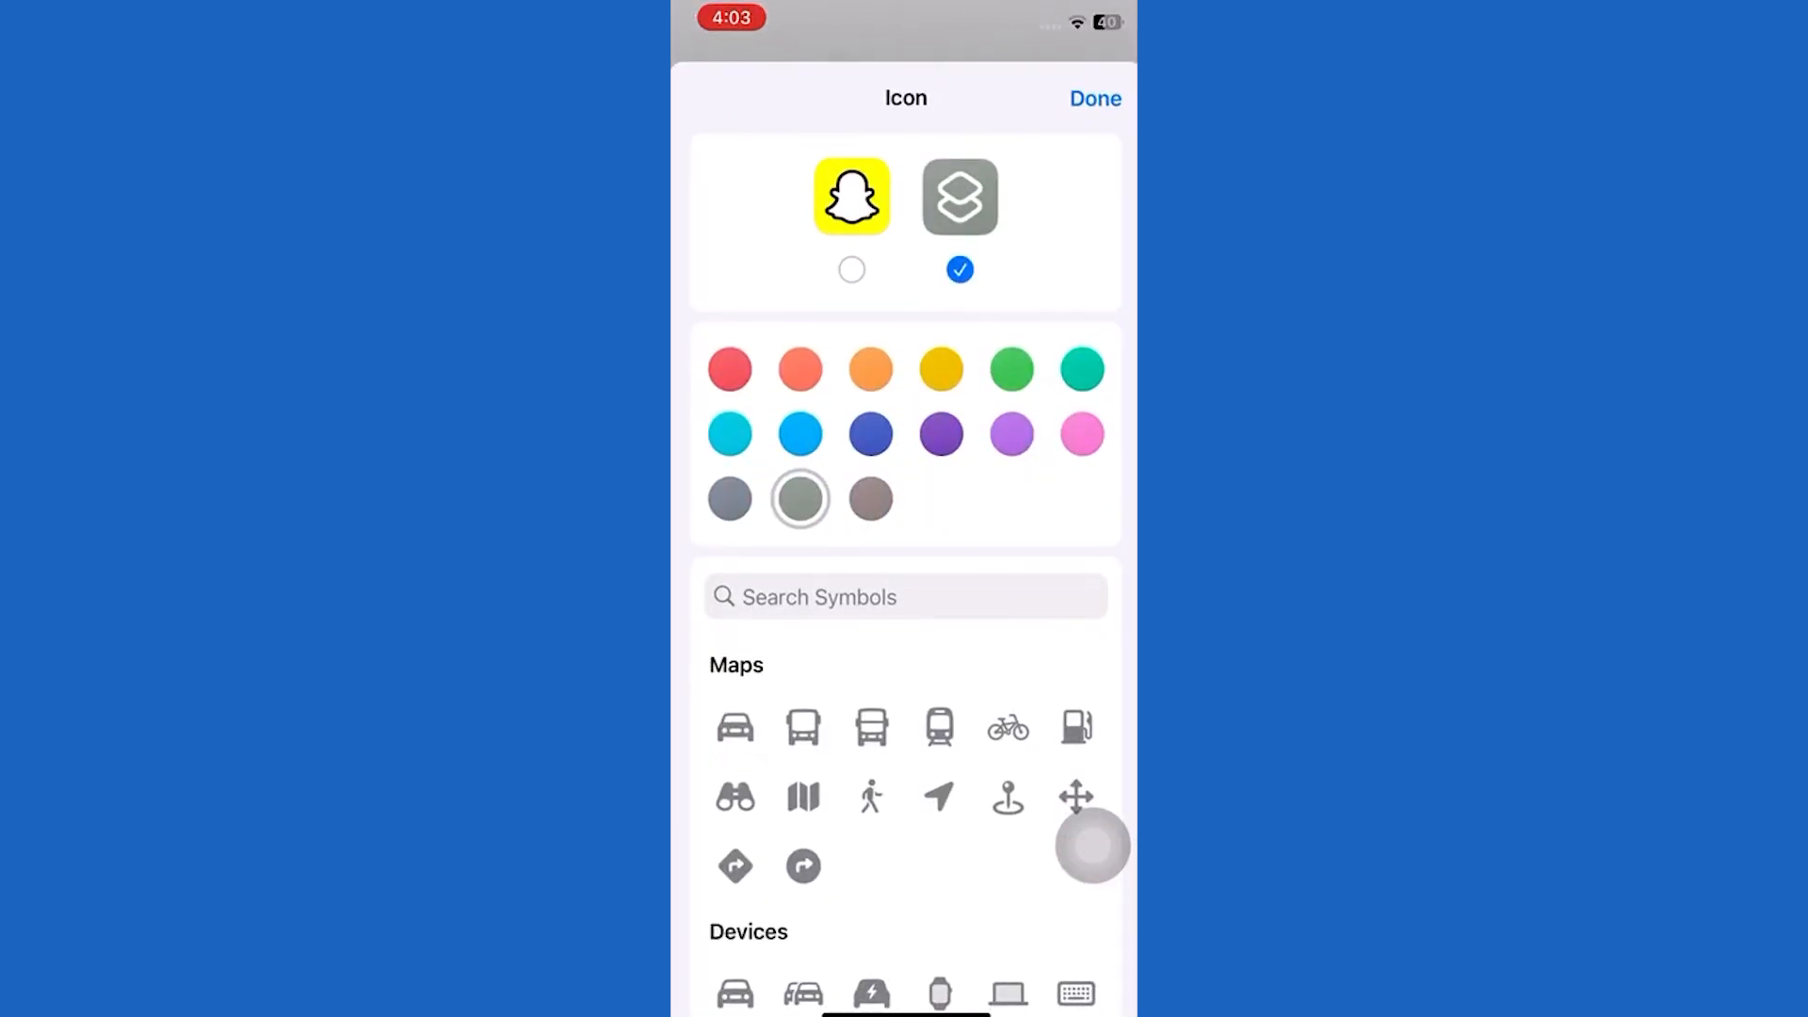
{"action": "left_click", "coordinate": [942, 433]}
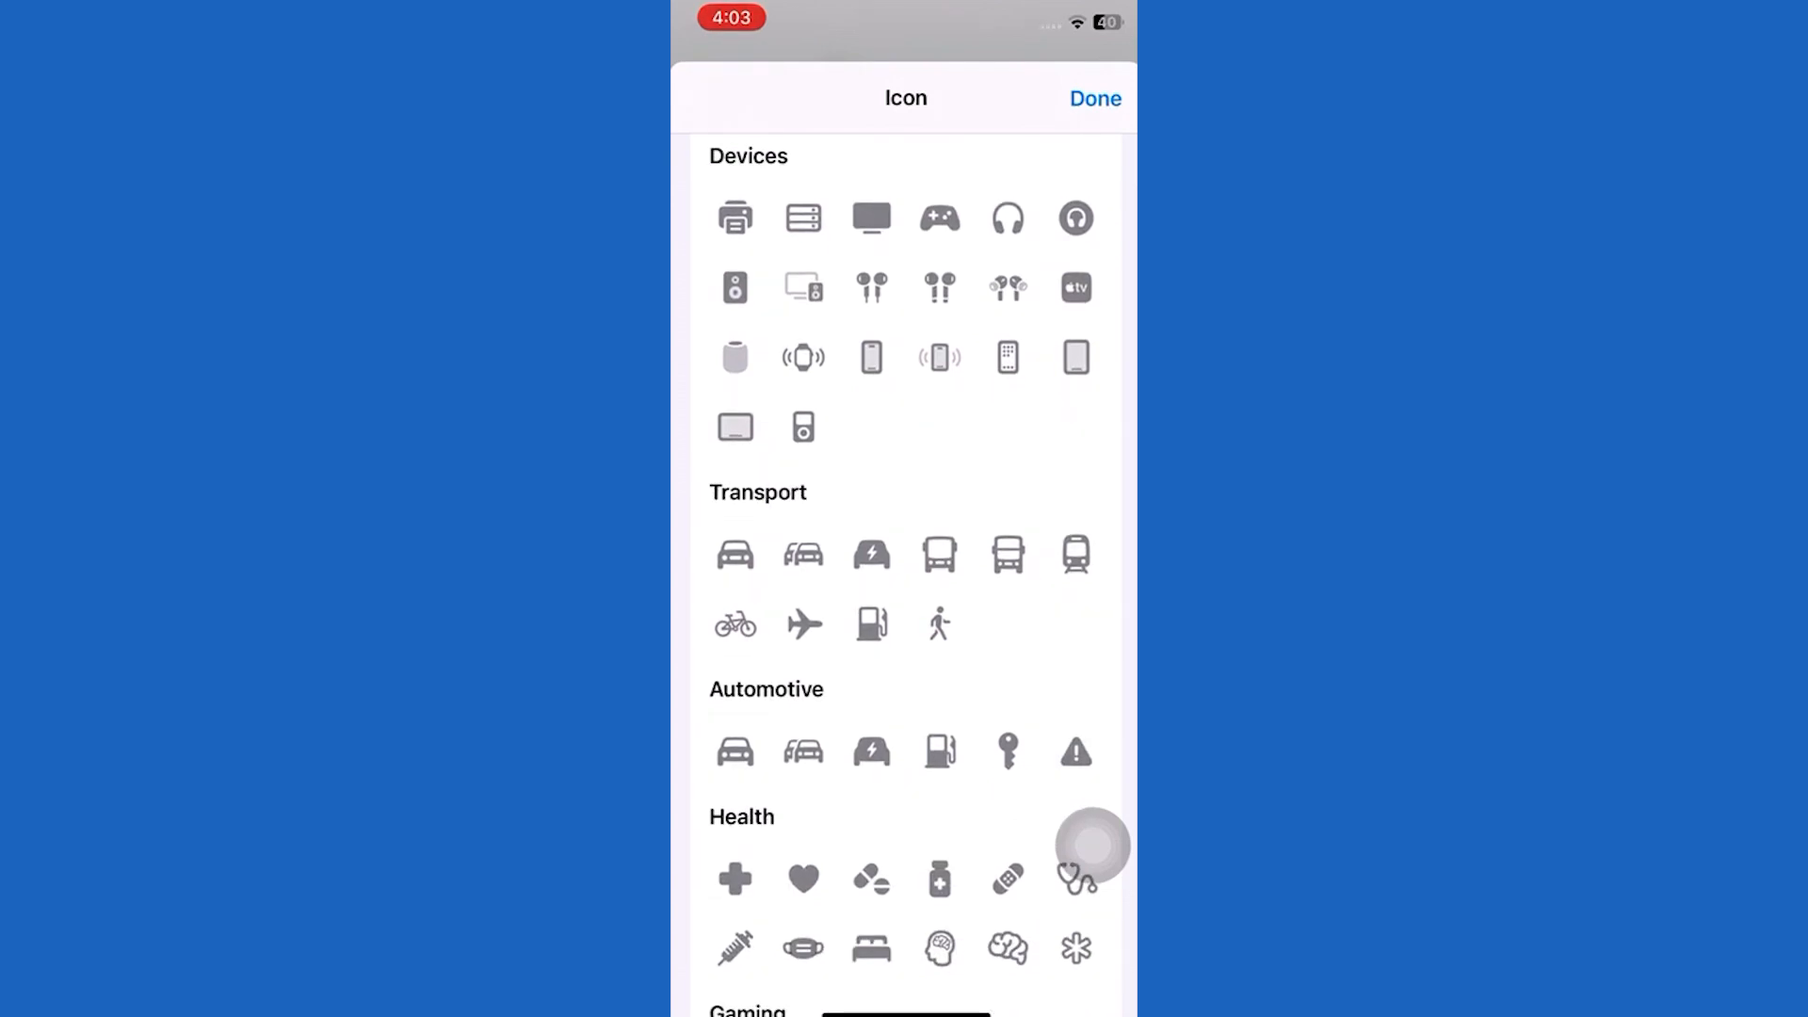
{"action": "left_click", "coordinate": [870, 358]}
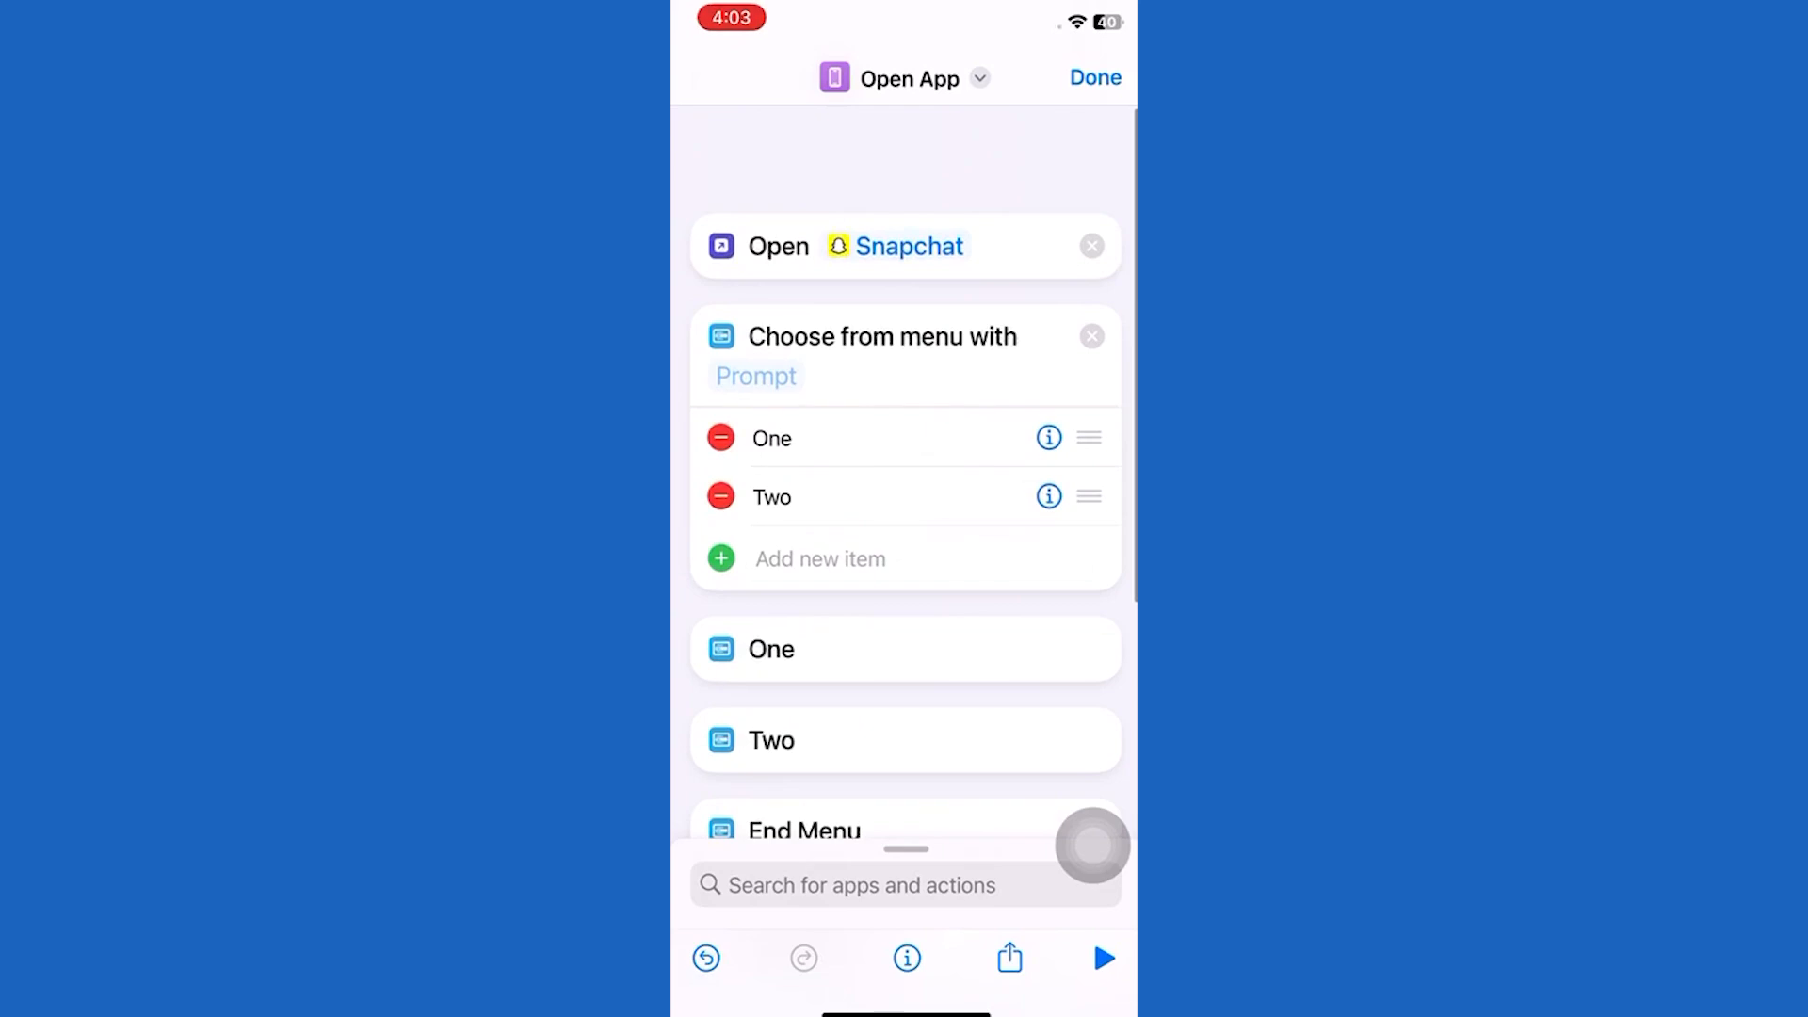
- Add the Open App shortcut to the Home Screen, then run it to launch Snapchat
{"action": "left_click", "coordinate": [910, 78]}
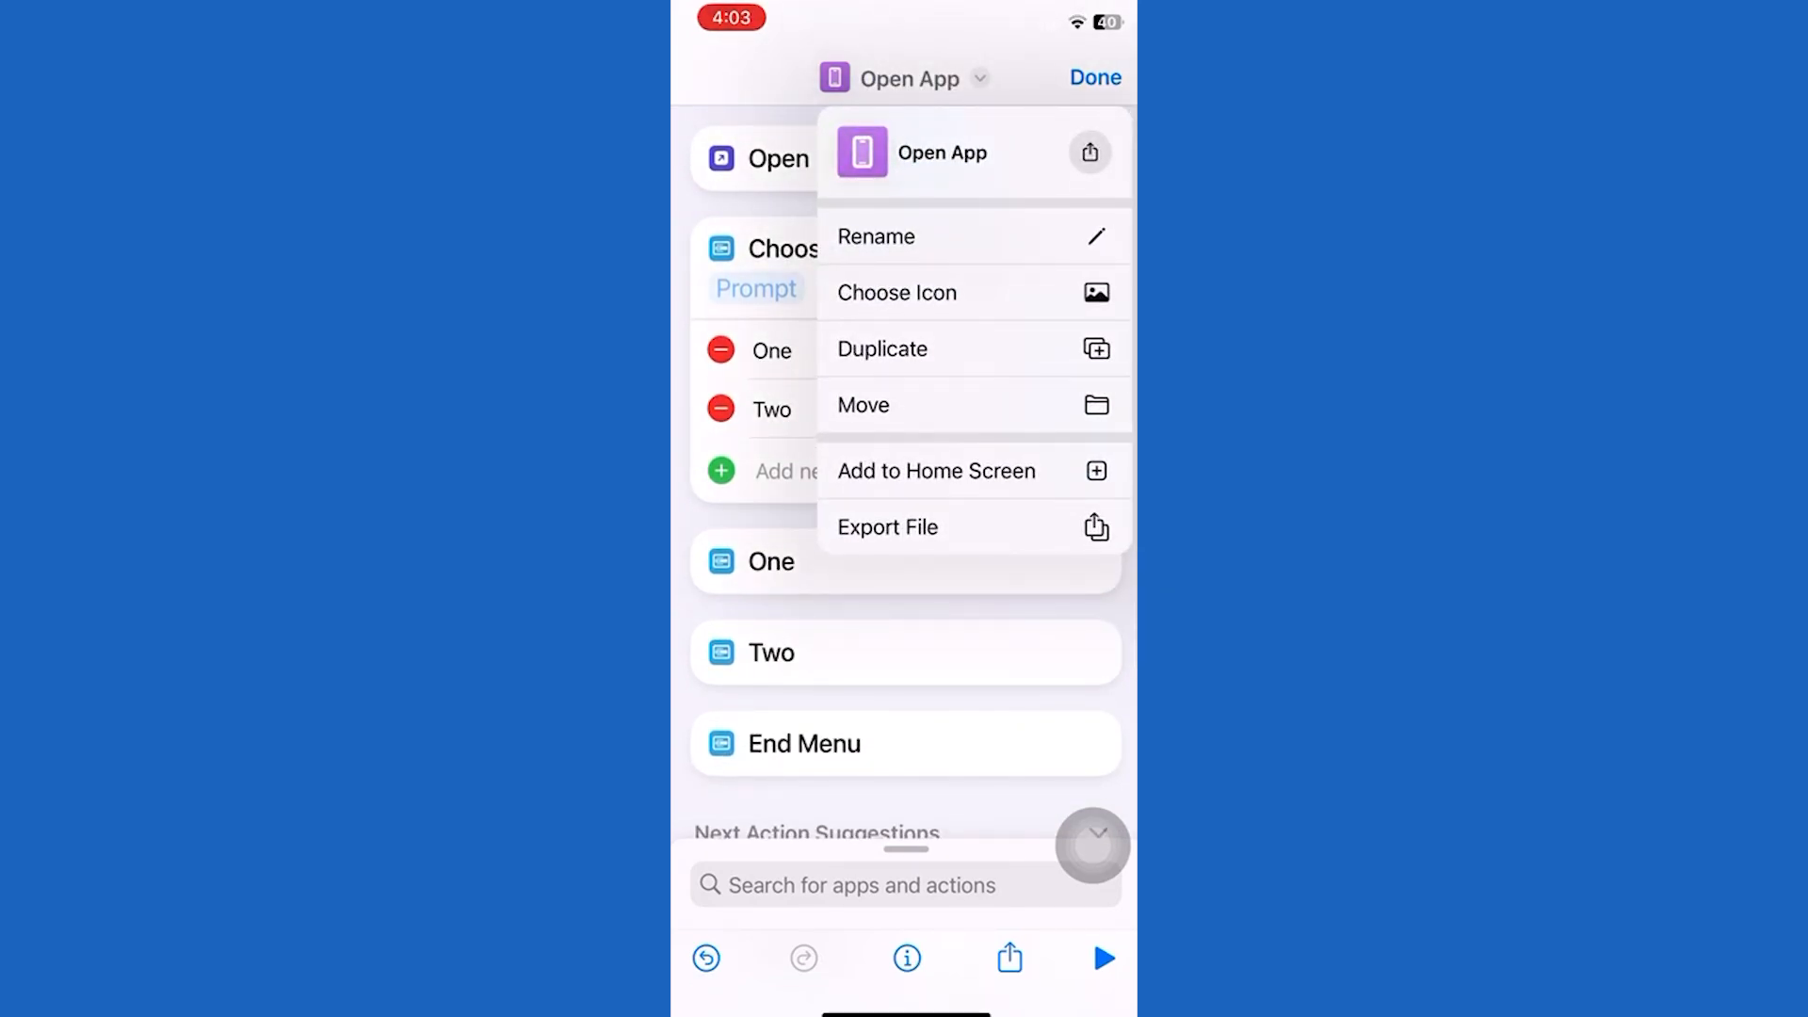
{"action": "left_click", "coordinate": [936, 471]}
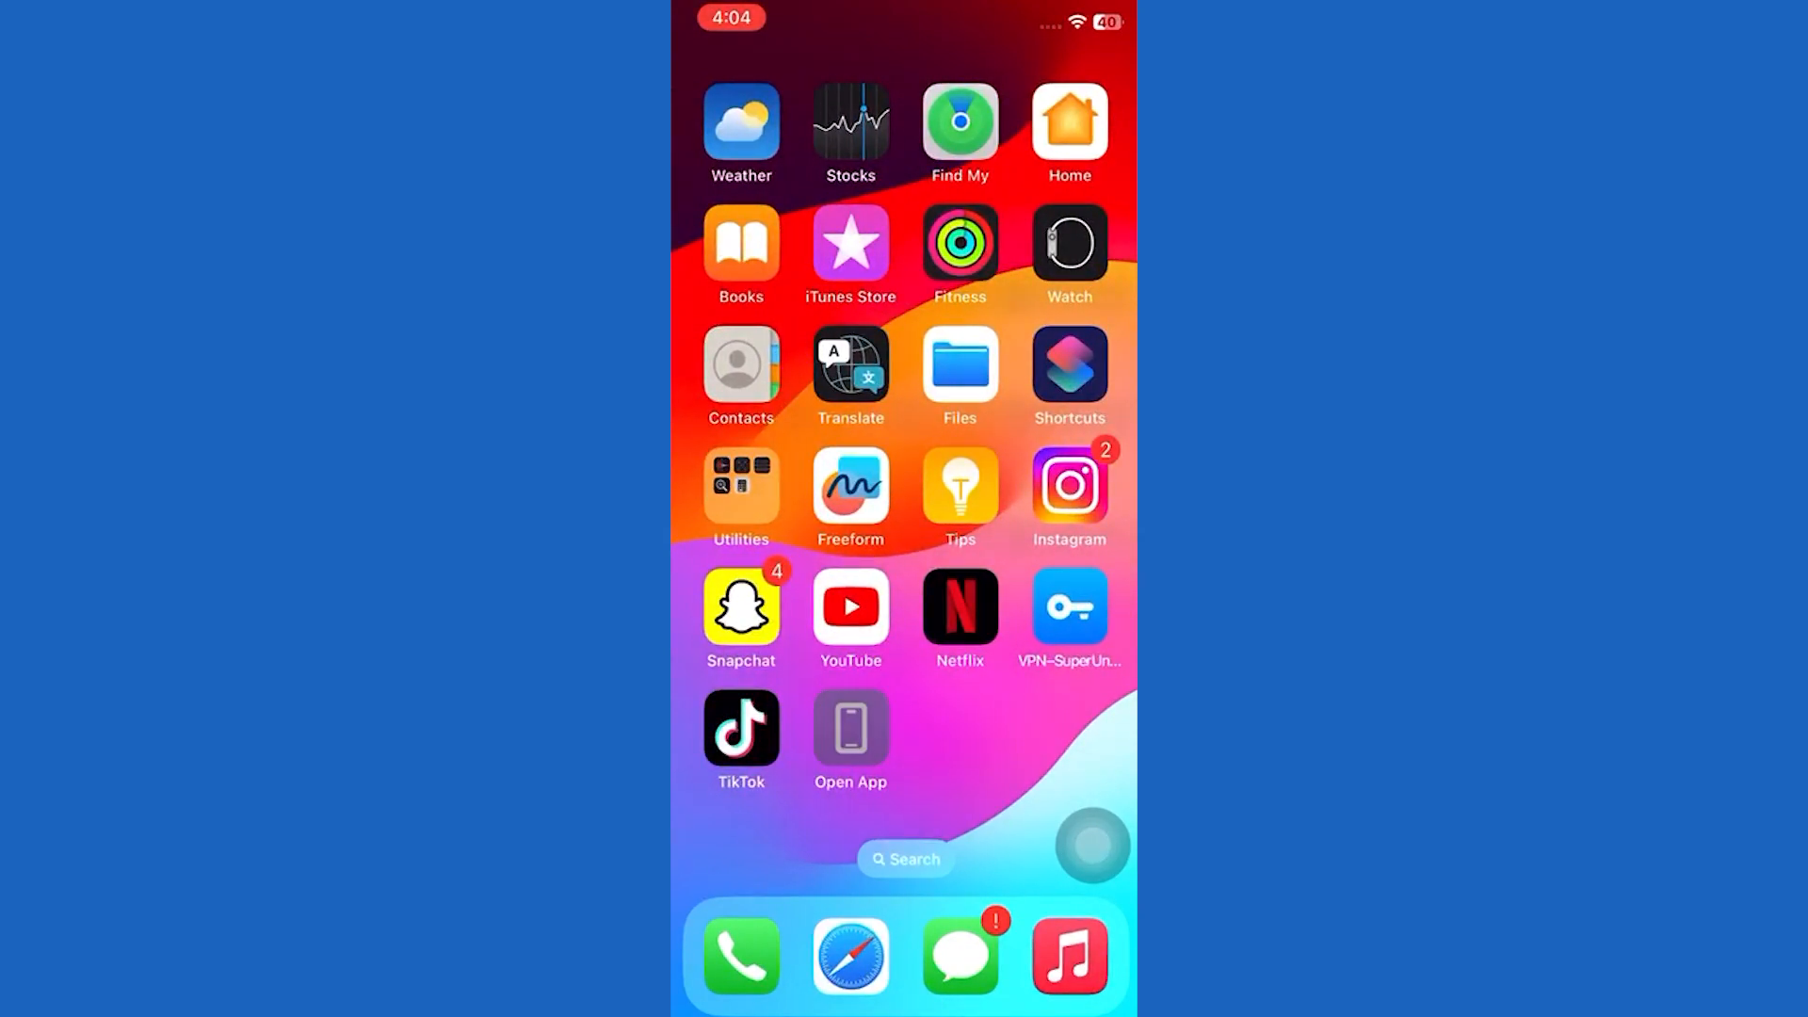
{"action": "left_click", "coordinate": [850, 732]}
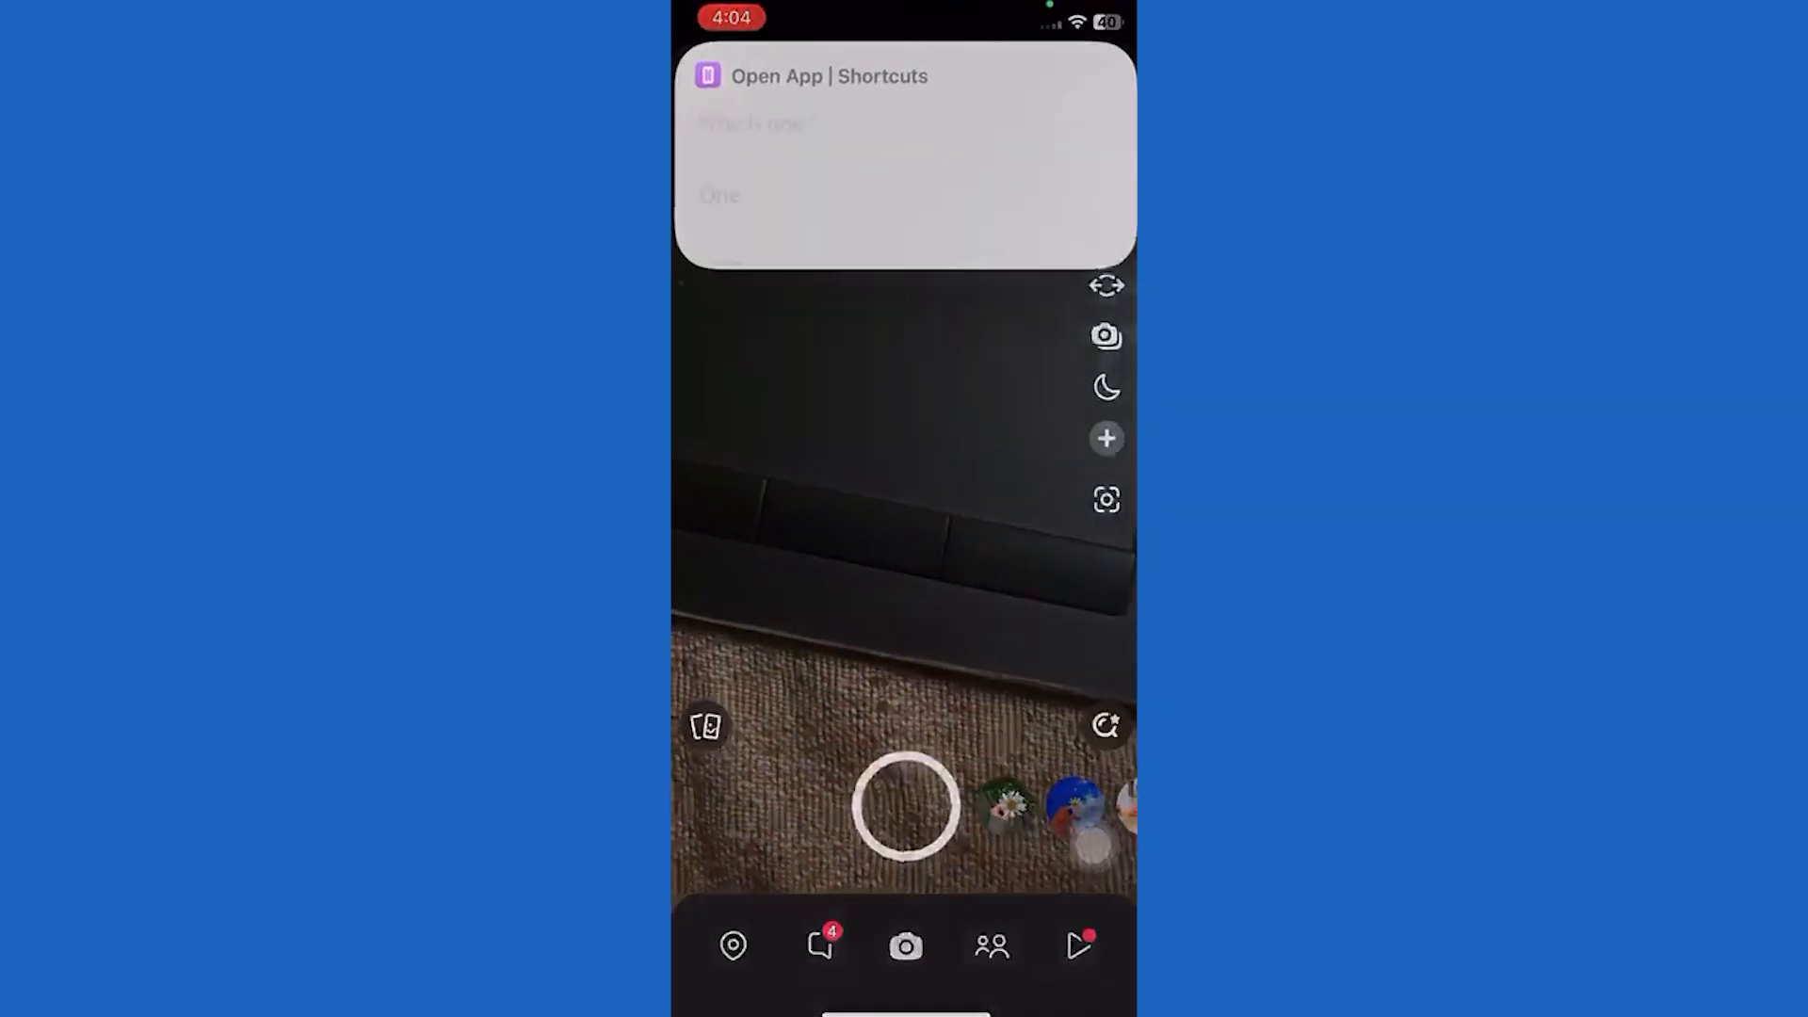